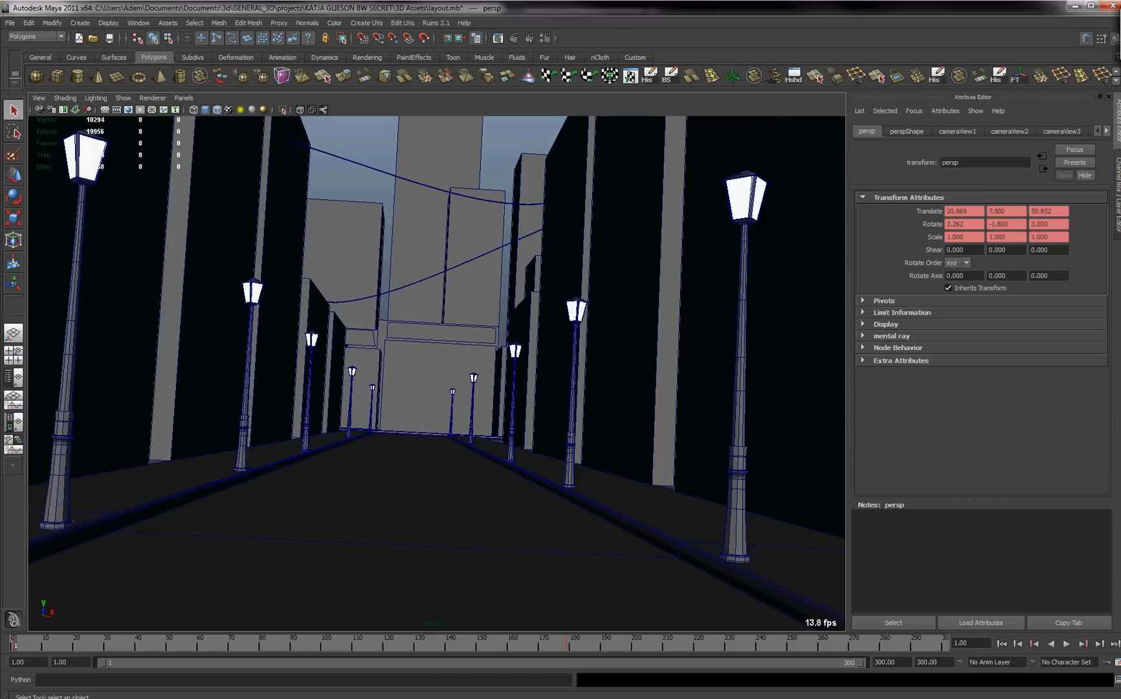
Launch the maya2nuke exporter window listing the street scene's camera and geometry.
{"action": "left_click", "coordinate": [1064, 644]}
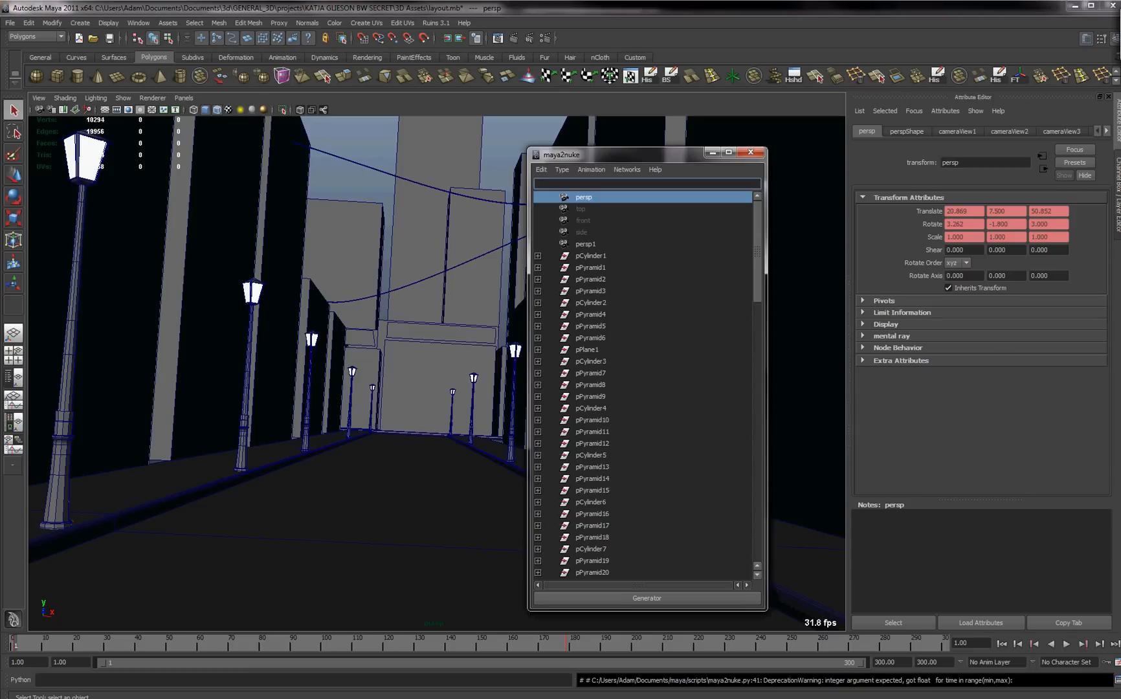
Filter the maya2nuke list to Type Camera and select persp for export.
{"action": "left_click", "coordinate": [562, 169]}
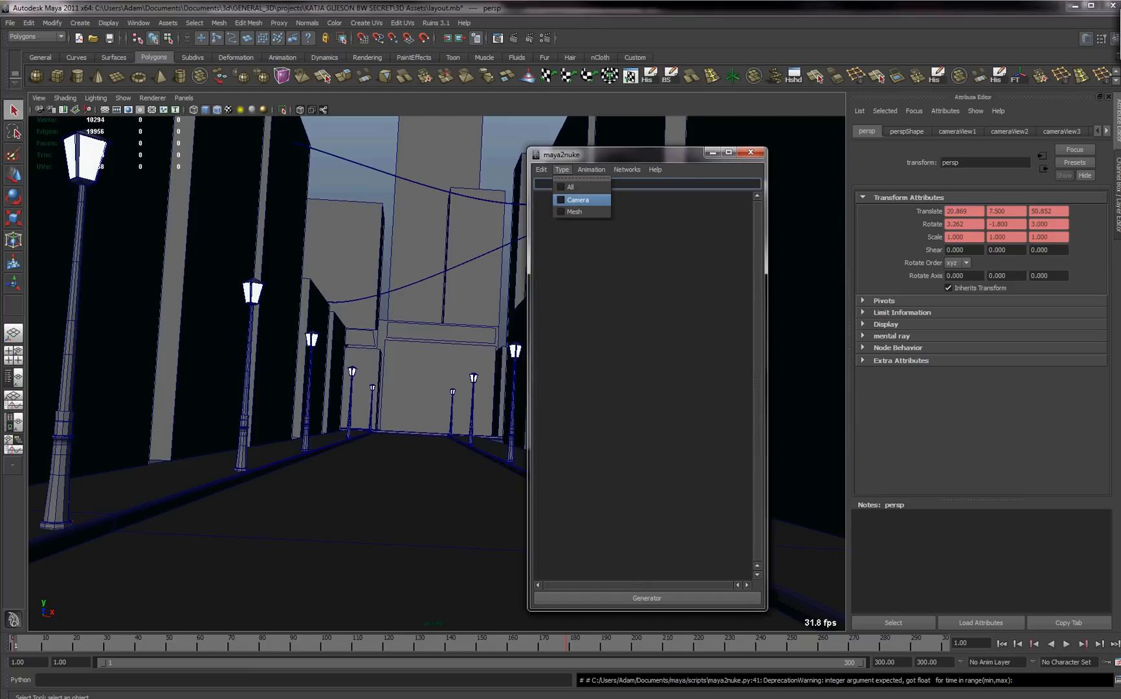
{"action": "left_click", "coordinate": [578, 199]}
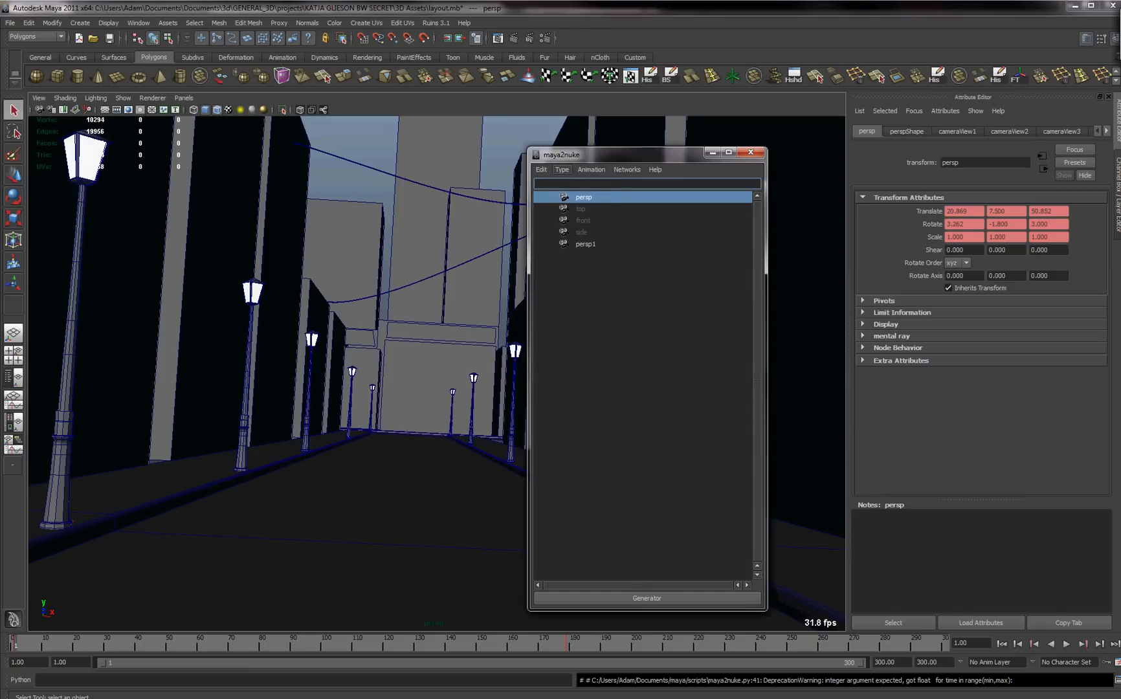
{"action": "left_click", "coordinate": [591, 170]}
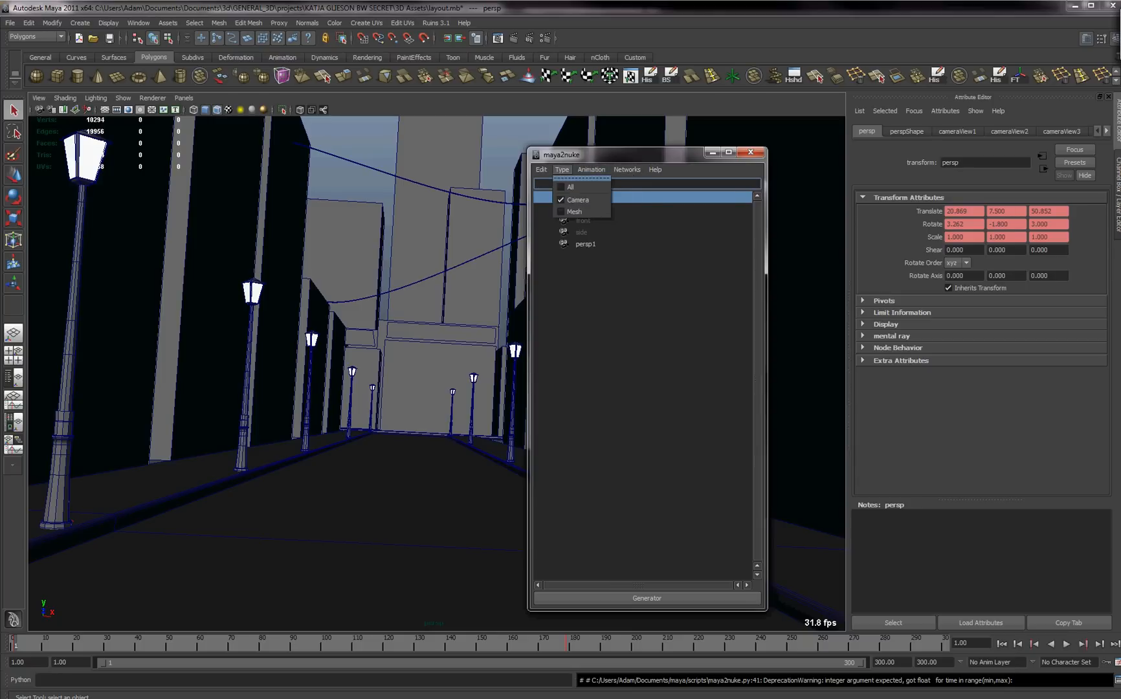
{"action": "left_click", "coordinate": [569, 186]}
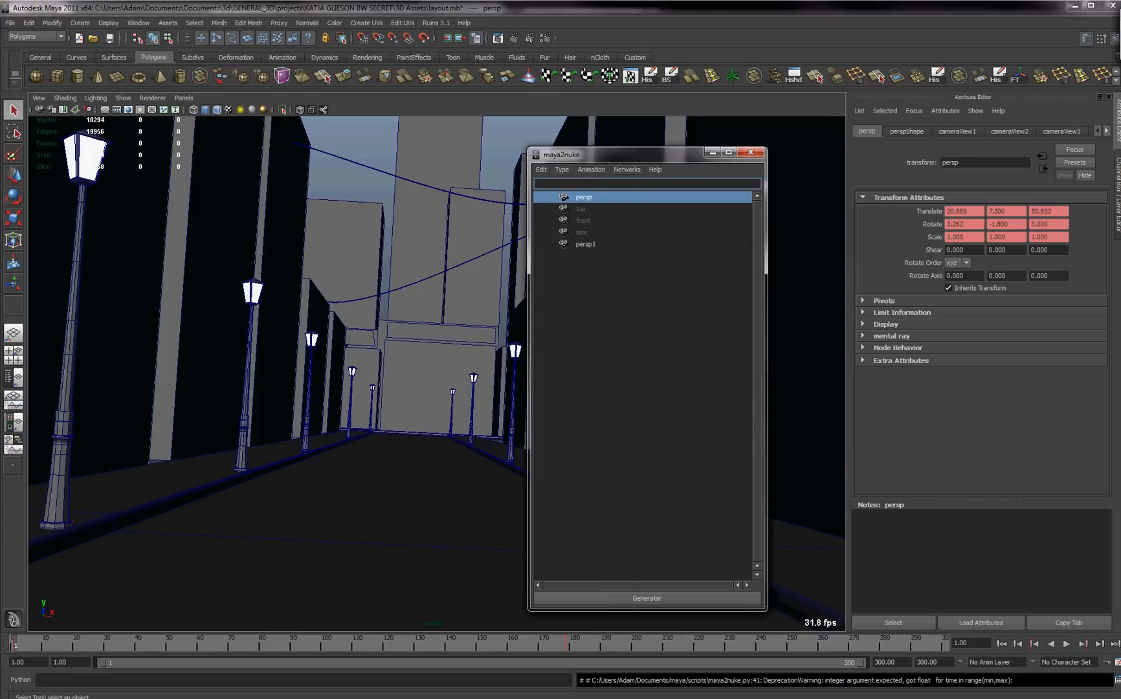
{"action": "left_click", "coordinate": [627, 170]}
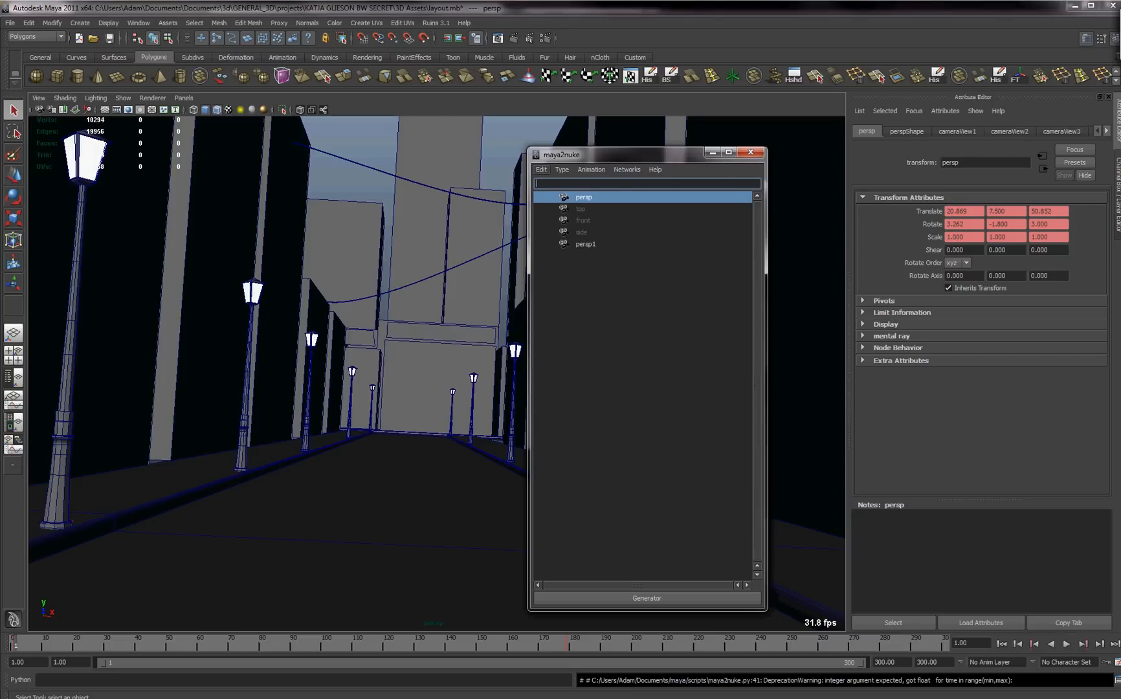
Run Edit > Generator Nuke Script for persp and dismiss the Succeed message.
{"action": "left_click", "coordinate": [541, 169]}
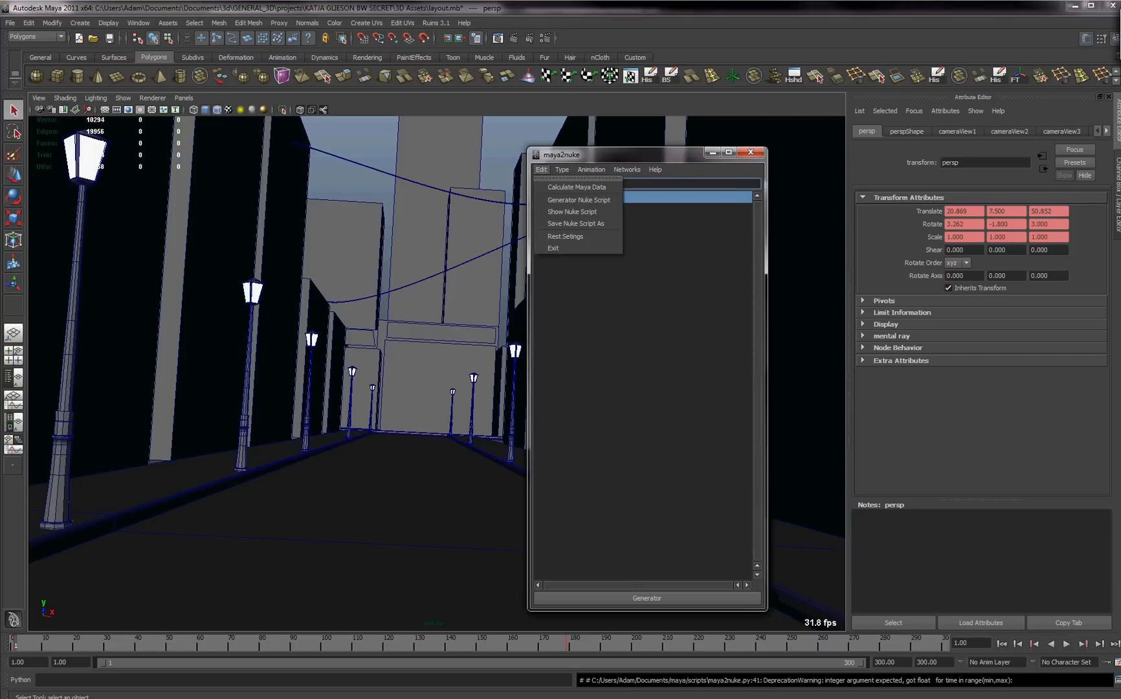
{"action": "mouse_move", "coordinate": [577, 200]}
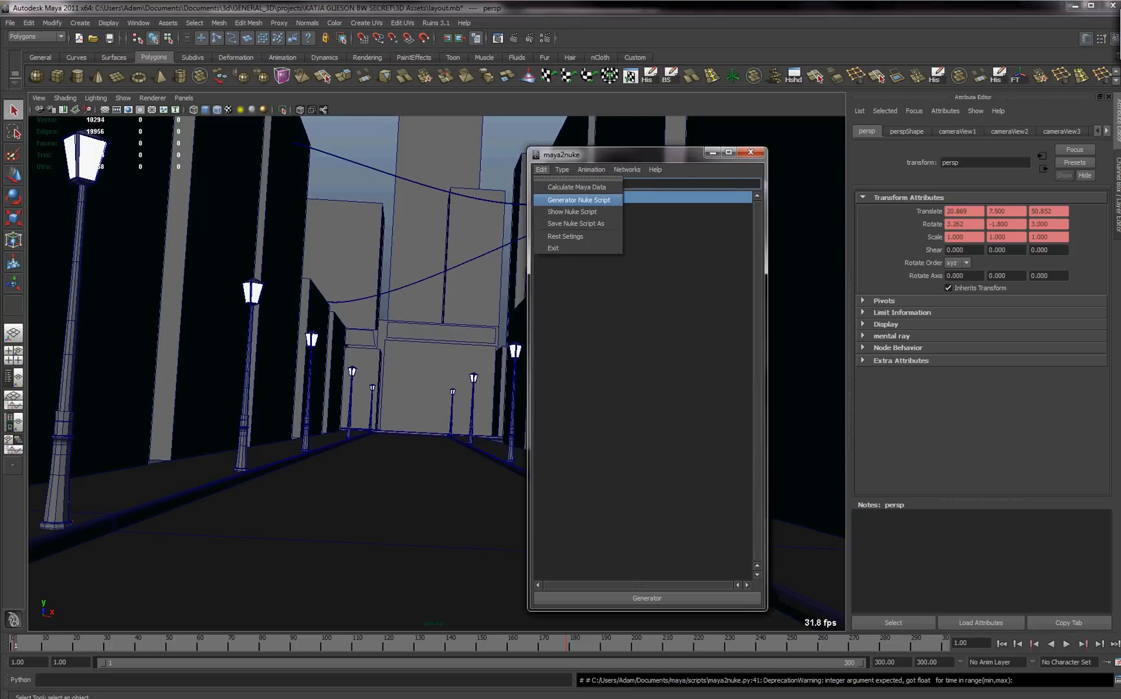
{"action": "left_click", "coordinate": [577, 199]}
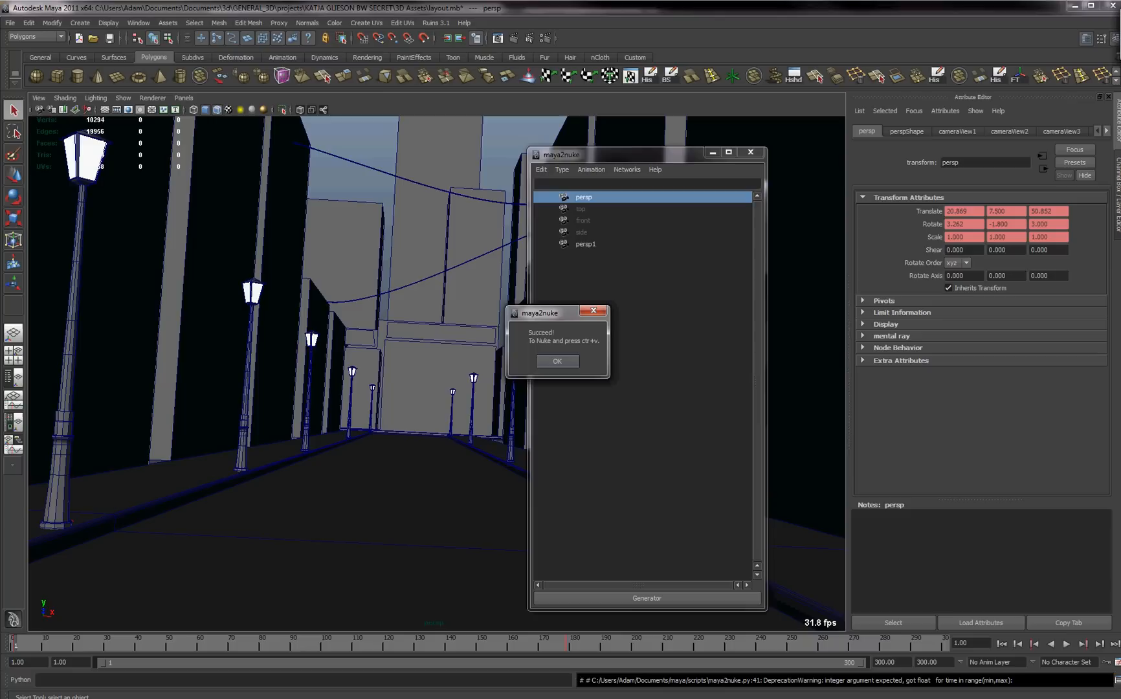
{"action": "left_click", "coordinate": [557, 360]}
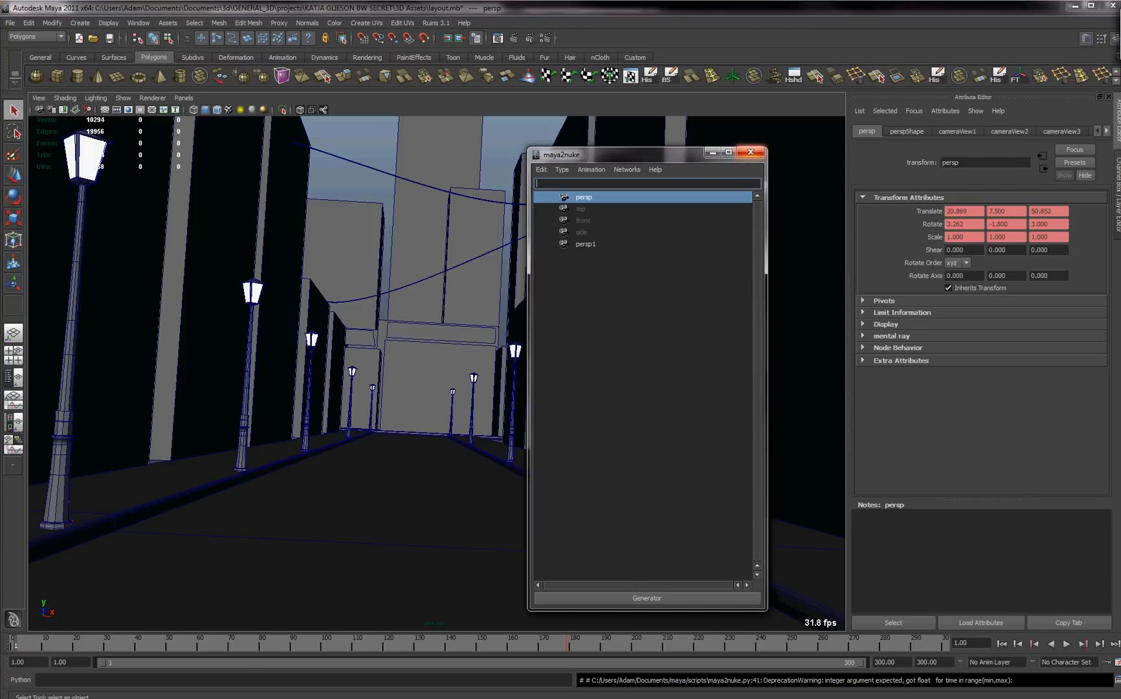
{"action": "left_click", "coordinate": [751, 153]}
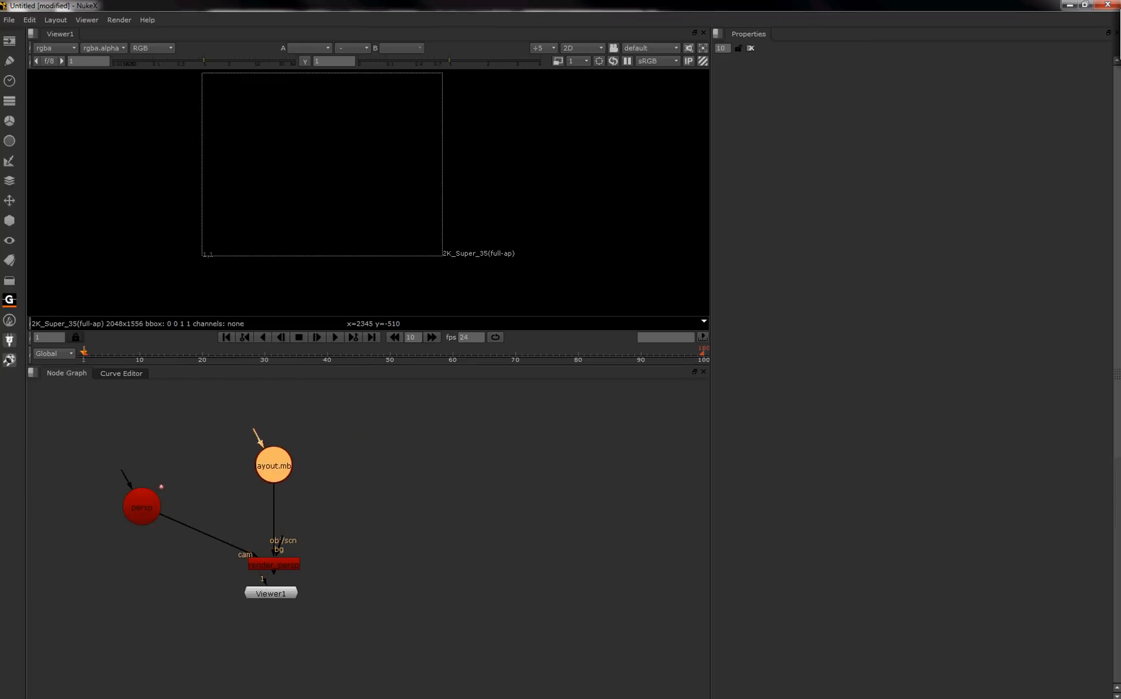
Show the pasted layout.mb scene node's properties in Nuke.
{"action": "double_click", "coordinate": [272, 465]}
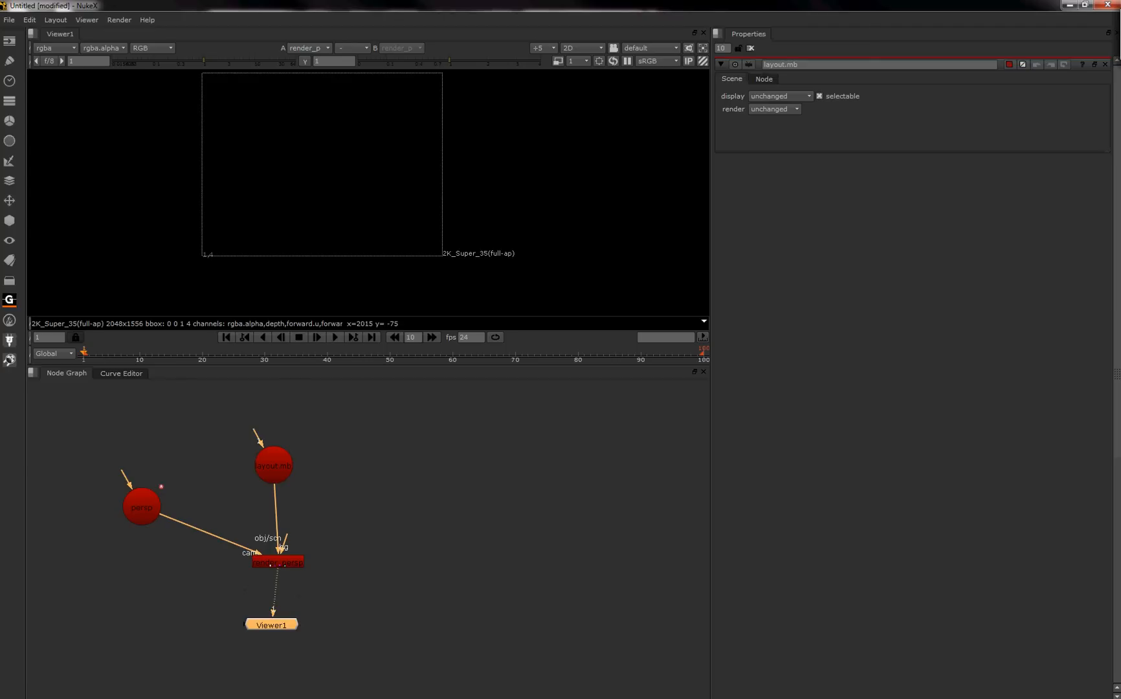
Switch Viewer1 to 3D and look through the exported persp camera.
{"action": "left_click", "coordinate": [581, 48]}
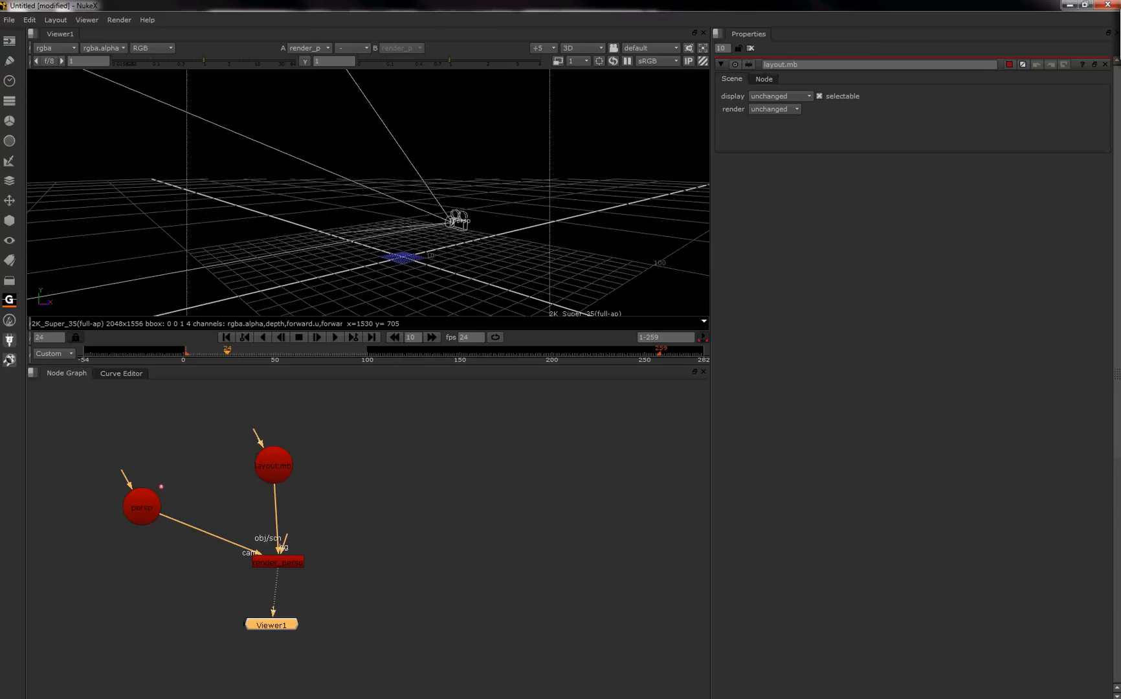
{"action": "left_click", "coordinate": [334, 337]}
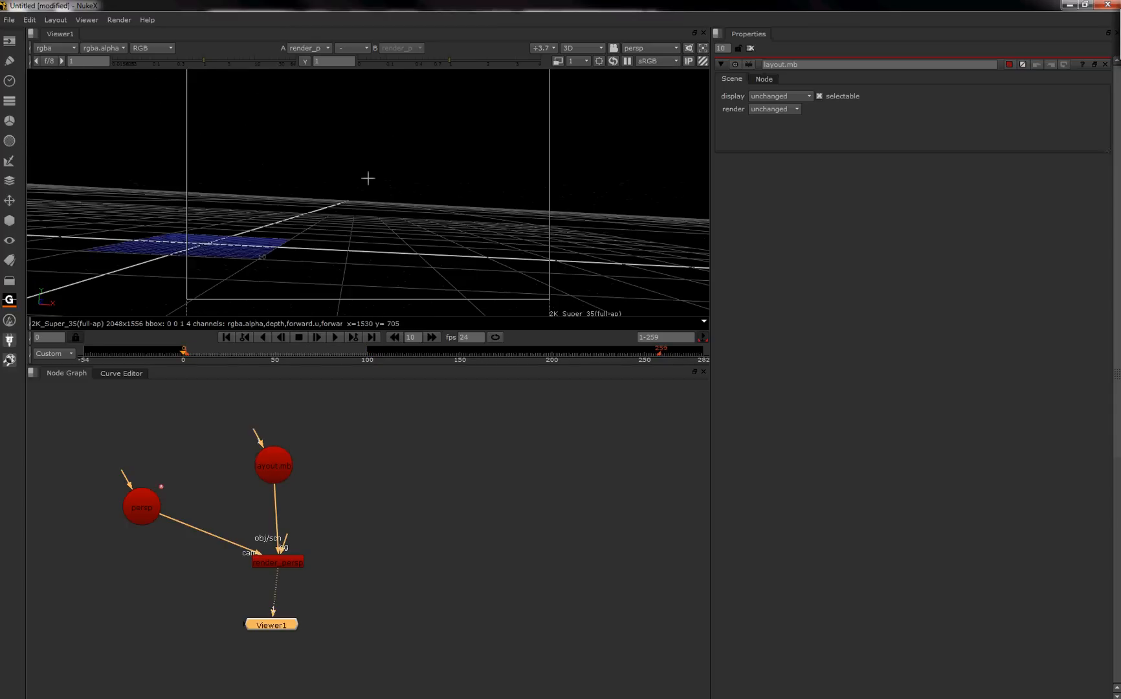
Play the camera animation, rewind to frame 1, and bring up the viewer camera choices.
{"action": "left_click", "coordinate": [317, 337]}
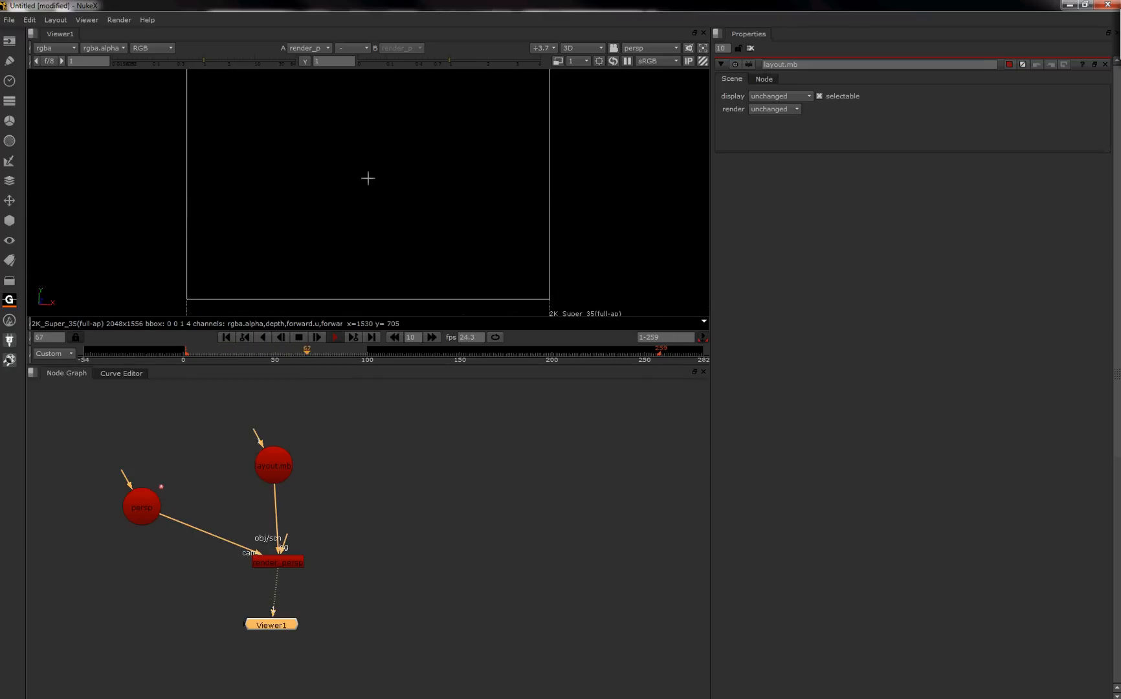
{"action": "left_click", "coordinate": [299, 336]}
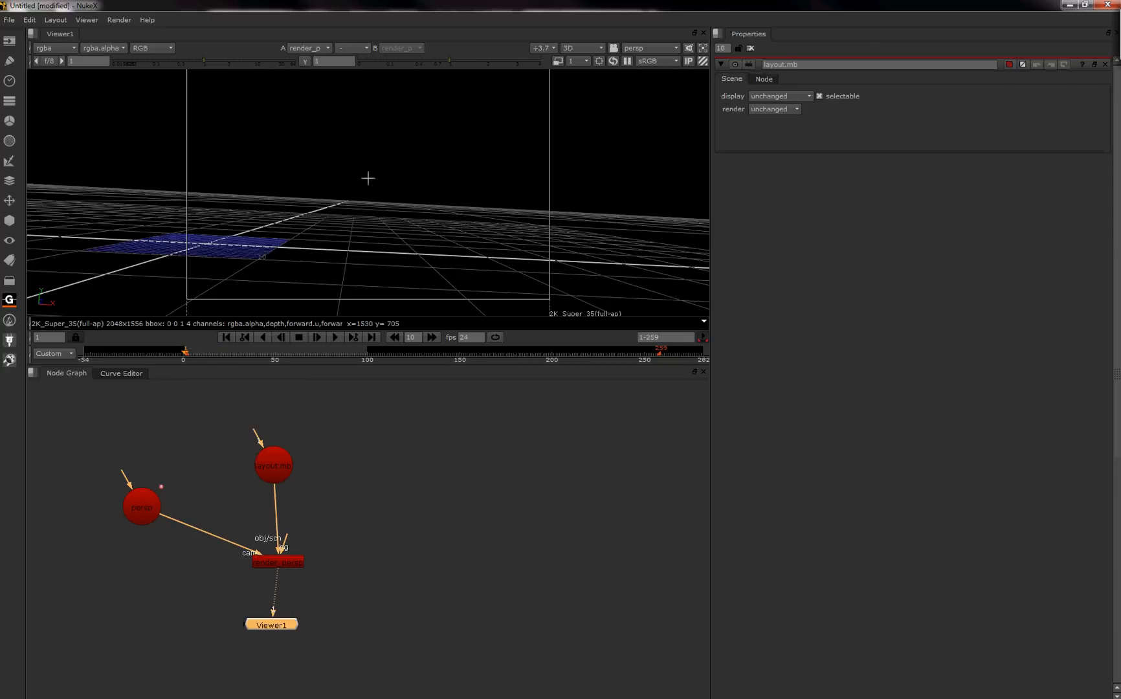
{"action": "left_click", "coordinate": [648, 47]}
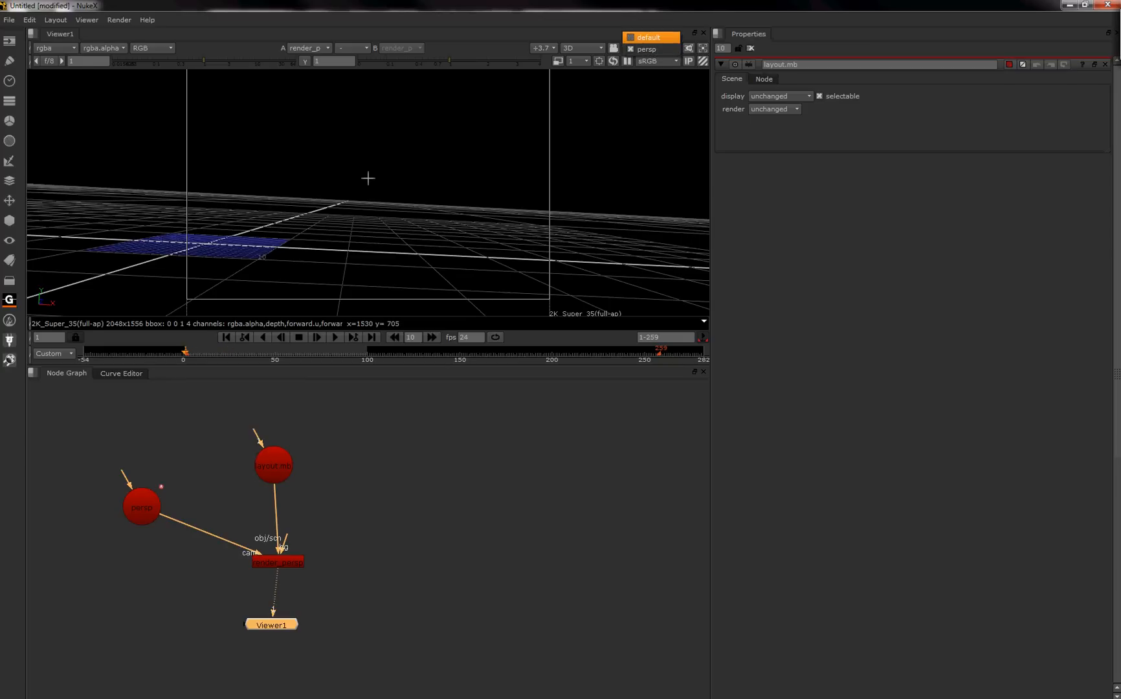